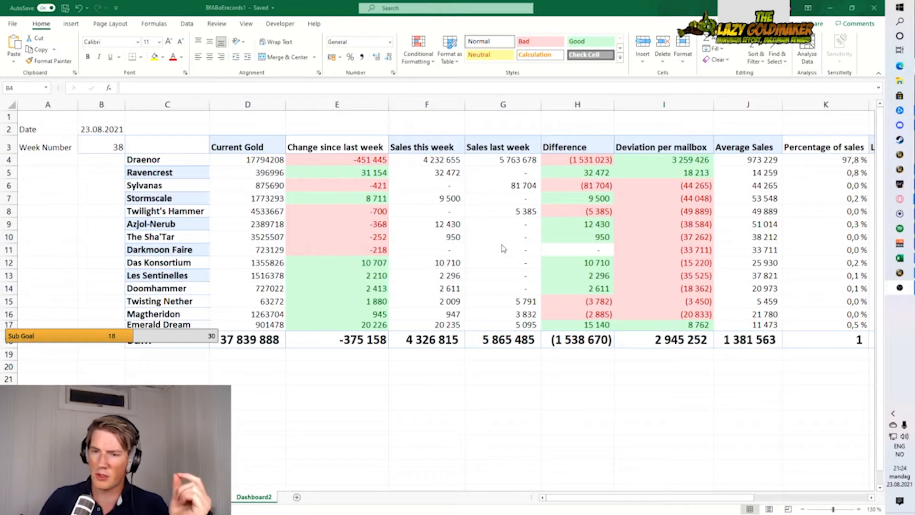
pyautogui.moveTo(485, 270)
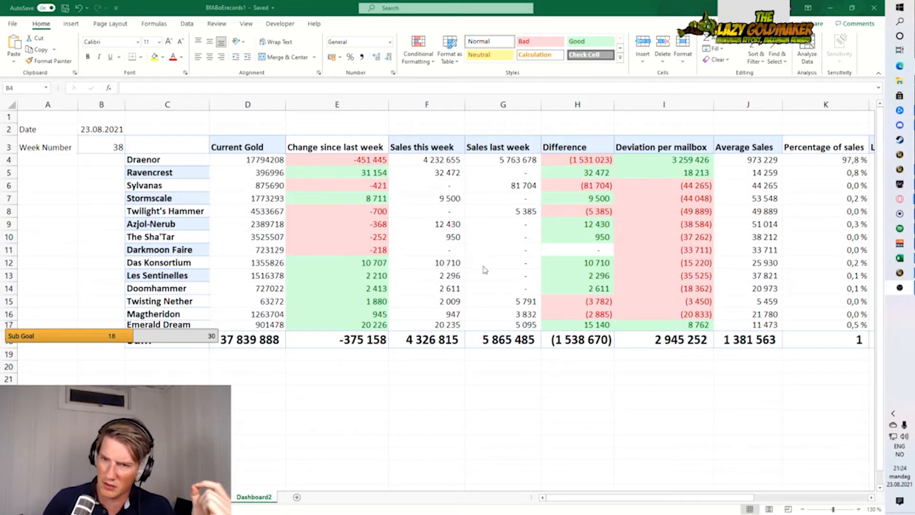
# Step: Review the this-week and last-week sales totals and Draenor's weekly sales formulas in the dashboard
pyautogui.click(101, 160)
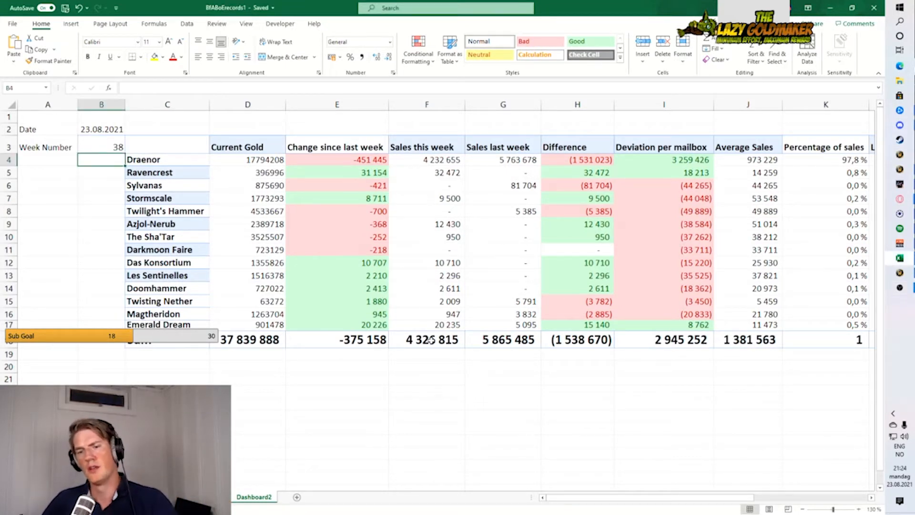
pyautogui.click(434, 339)
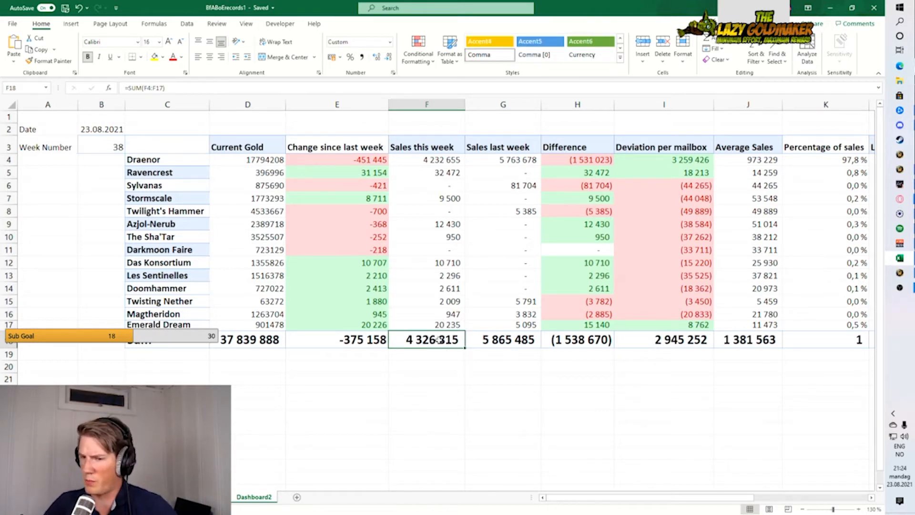
pyautogui.click(504, 339)
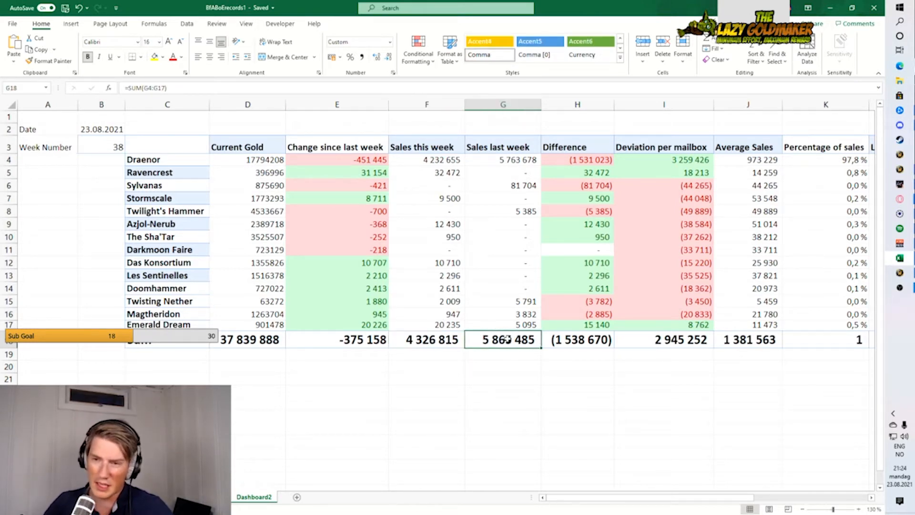
pyautogui.click(427, 159)
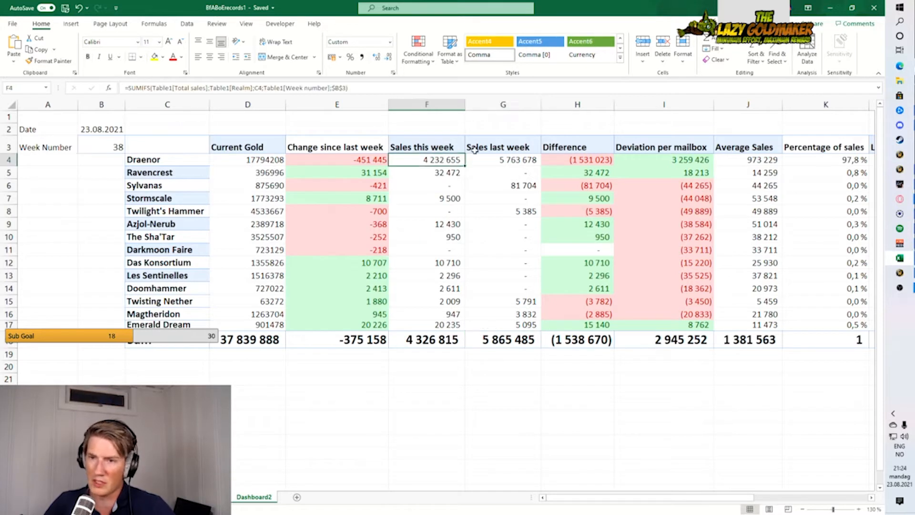
pyautogui.click(503, 160)
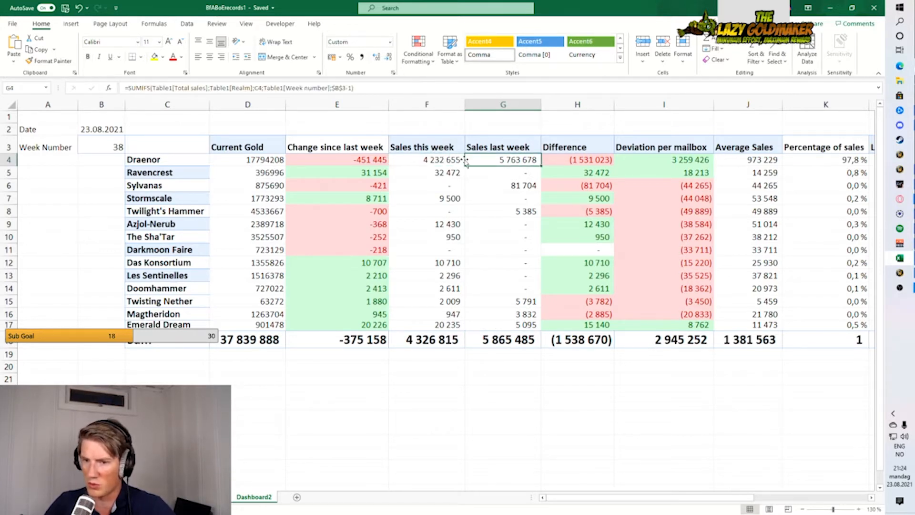
pyautogui.click(427, 160)
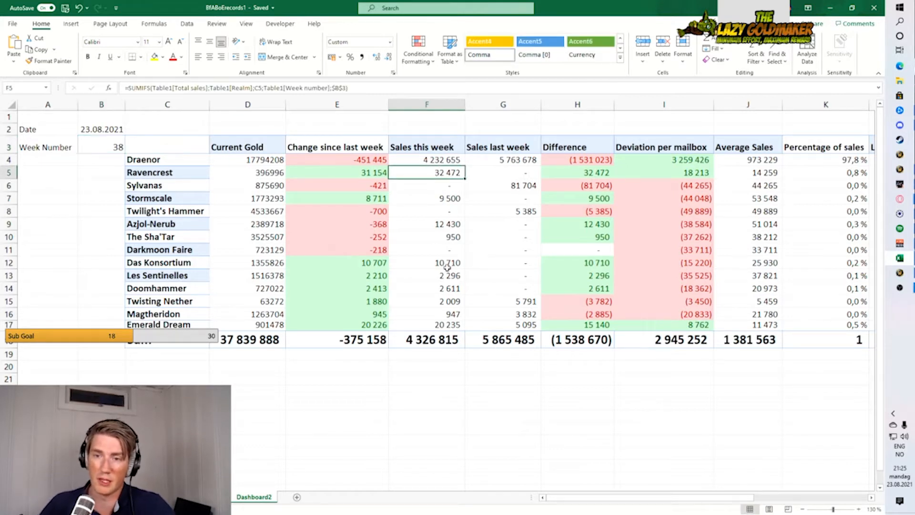
pyautogui.click(426, 146)
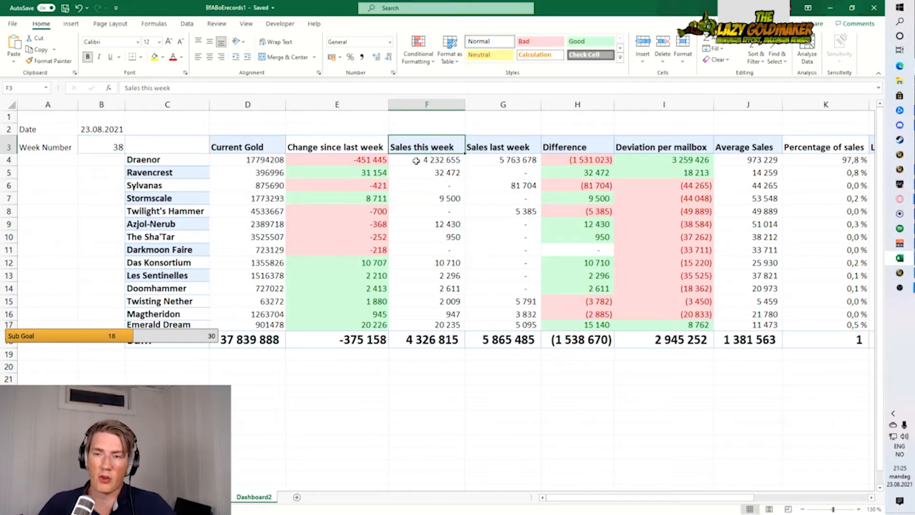
pyautogui.click(427, 160)
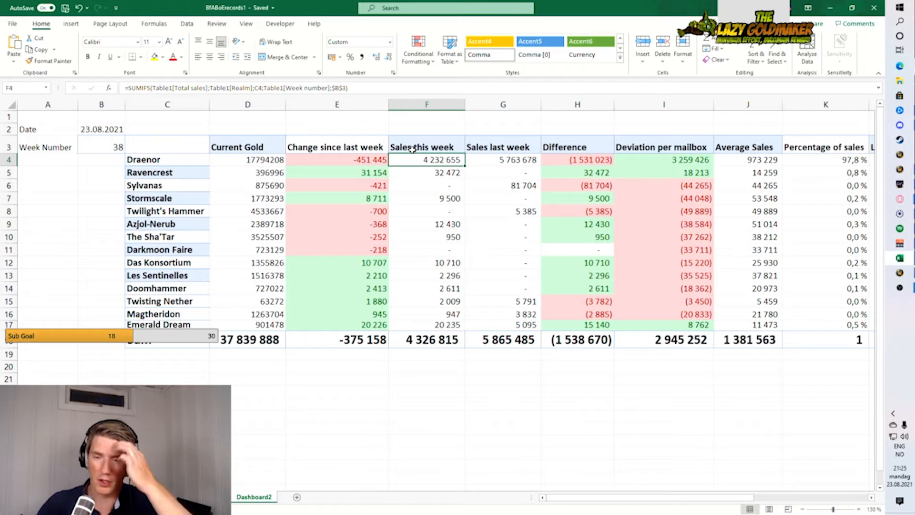
pyautogui.moveTo(407, 180)
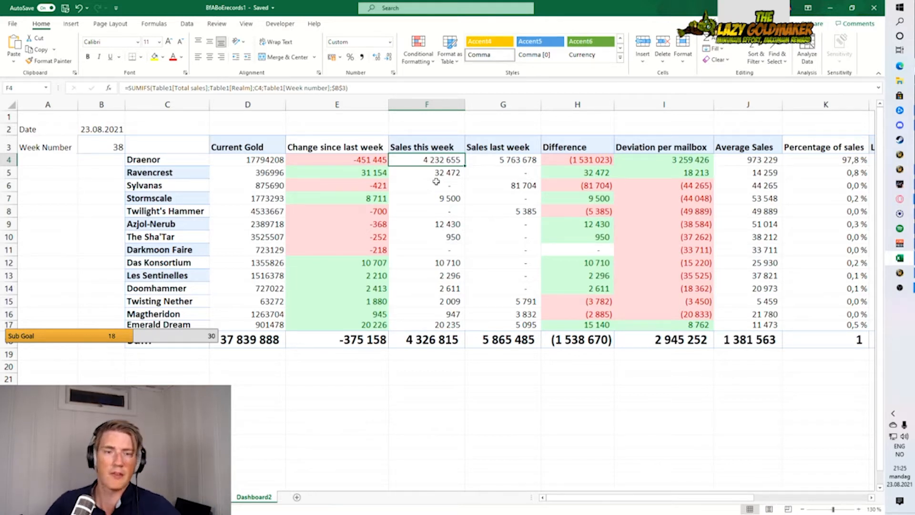
pyautogui.moveTo(414, 191)
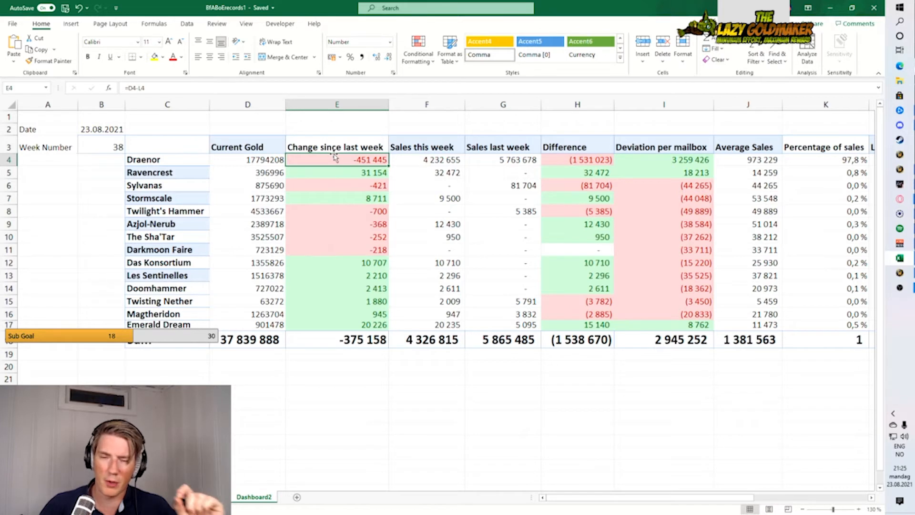
pyautogui.moveTo(328, 157)
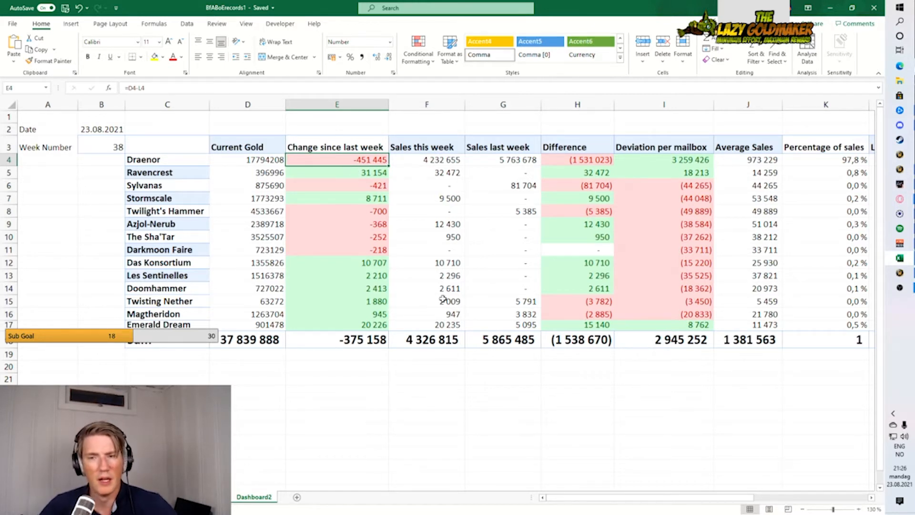
# Step: Total the weekly sales of the realms below Draenor and check Das Konsortium's last-week formula
pyautogui.moveTo(426, 172); pyautogui.dragTo(427, 314)
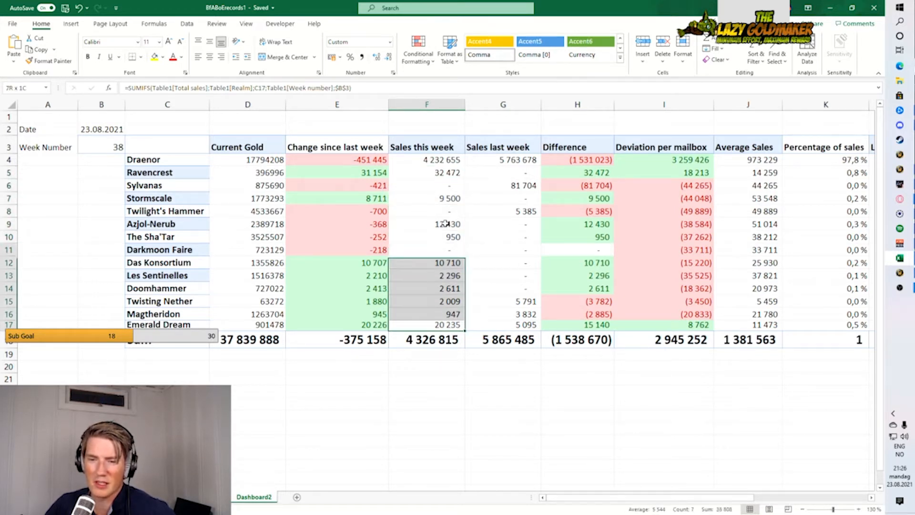
pyautogui.click(503, 224)
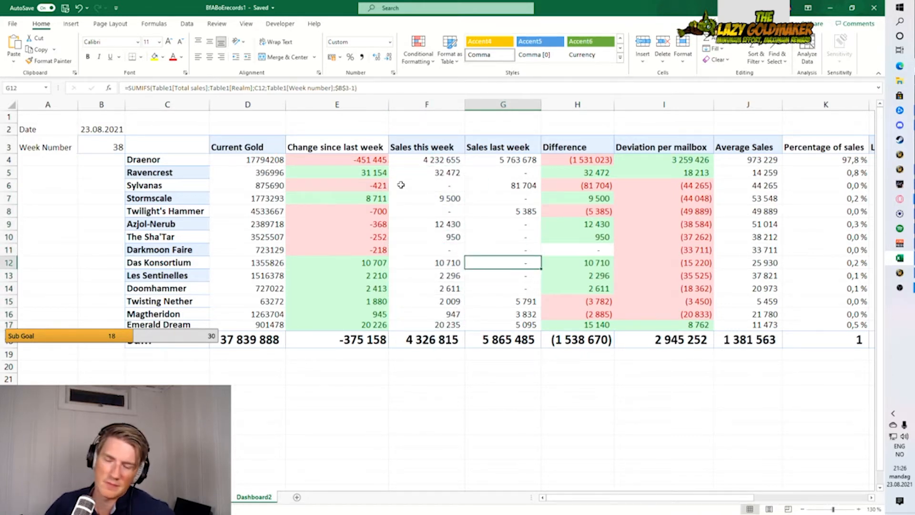
pyautogui.moveTo(426, 172); pyautogui.dragTo(426, 325)
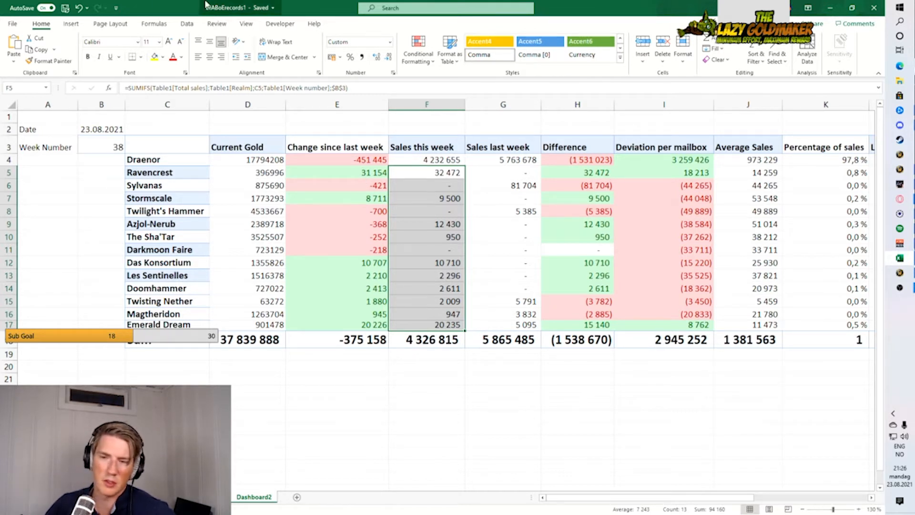
pyautogui.click(351, 160)
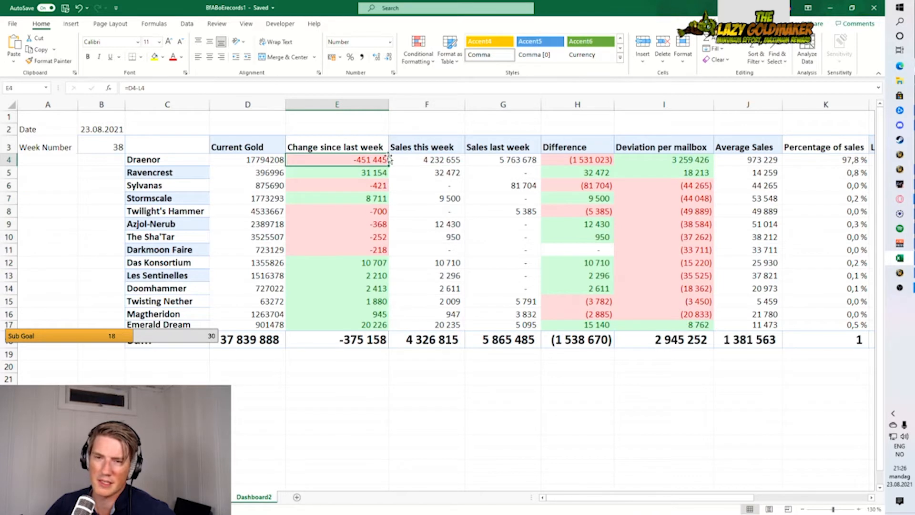
pyautogui.click(427, 160)
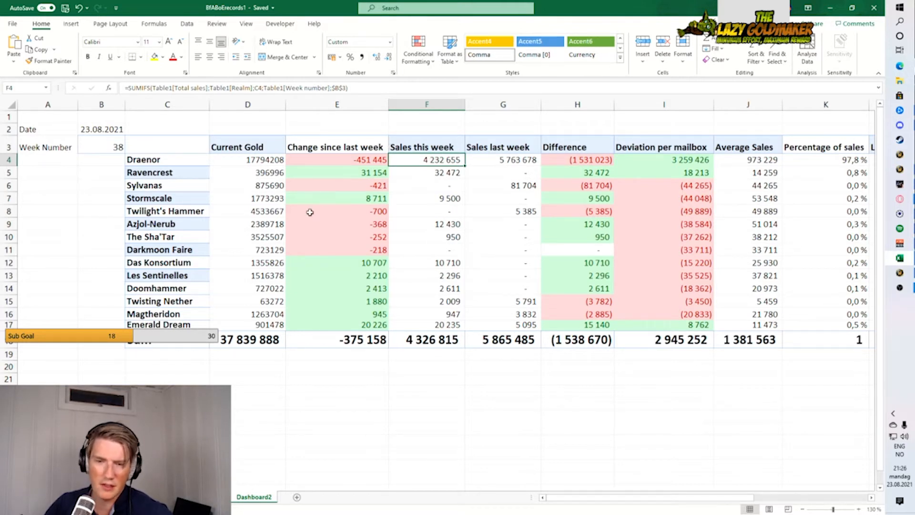
# Step: Inspect Draenor's gold-change, total change since last week and current-gold lookup formulas
pyautogui.click(346, 160)
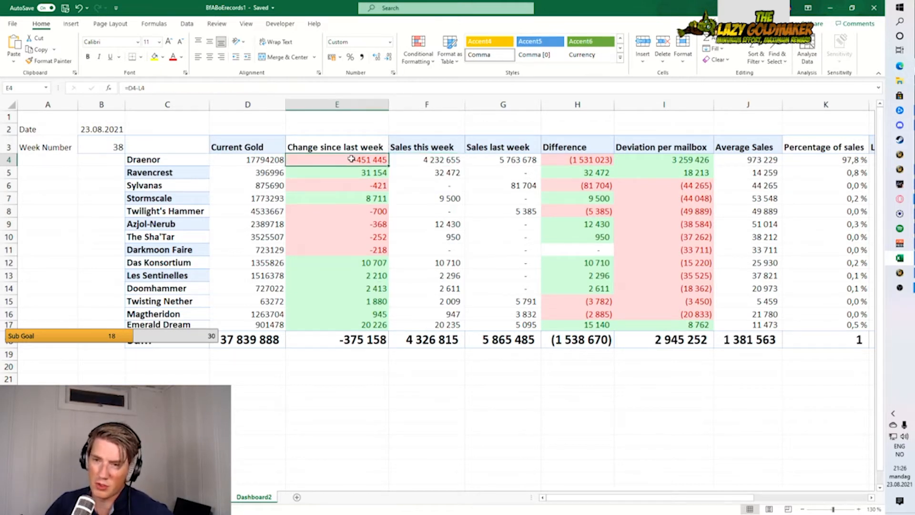
pyautogui.click(338, 340)
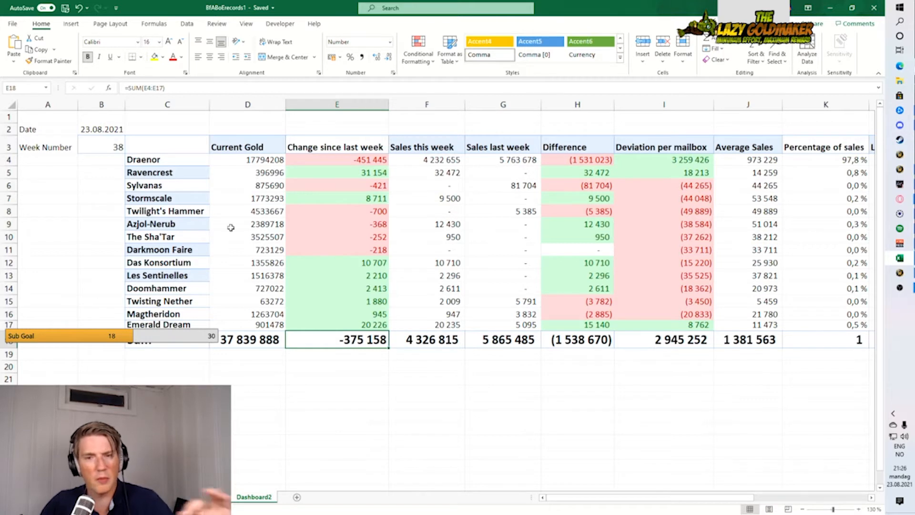
pyautogui.click(248, 159)
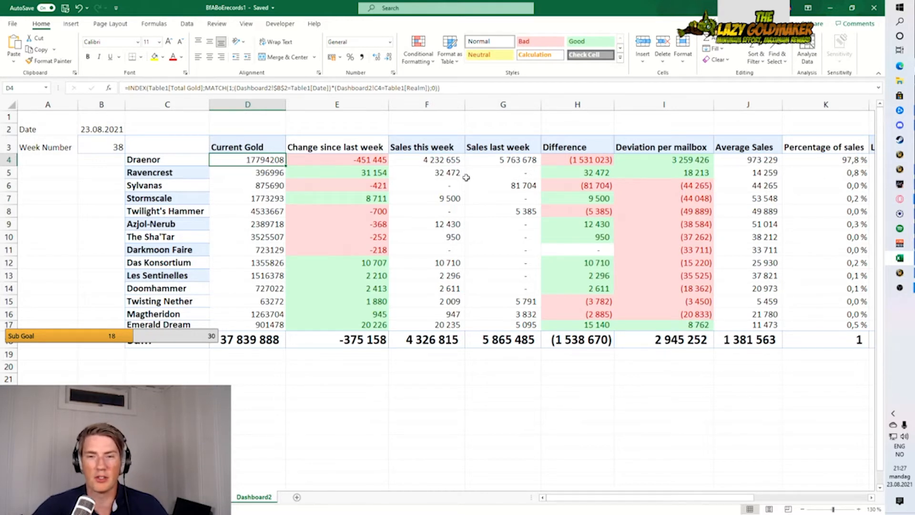
pyautogui.moveTo(465, 175)
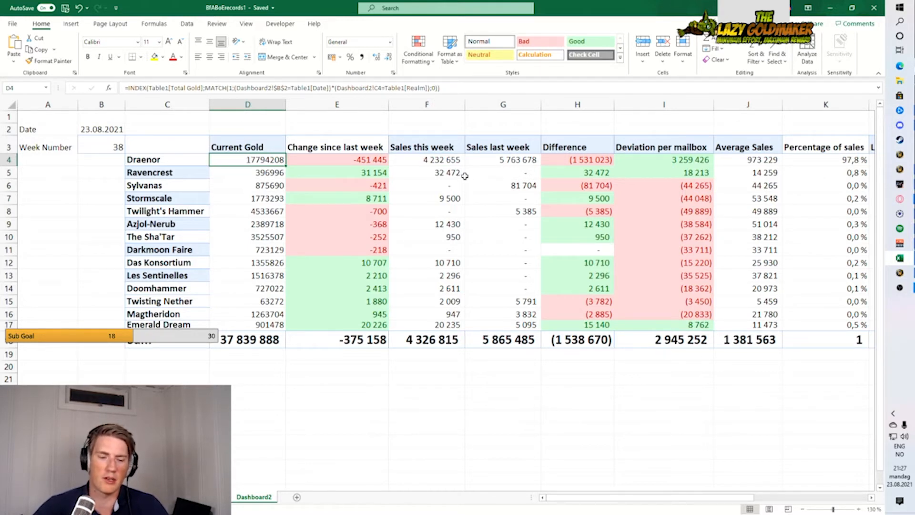
pyautogui.moveTo(248, 159); pyautogui.dragTo(427, 159)
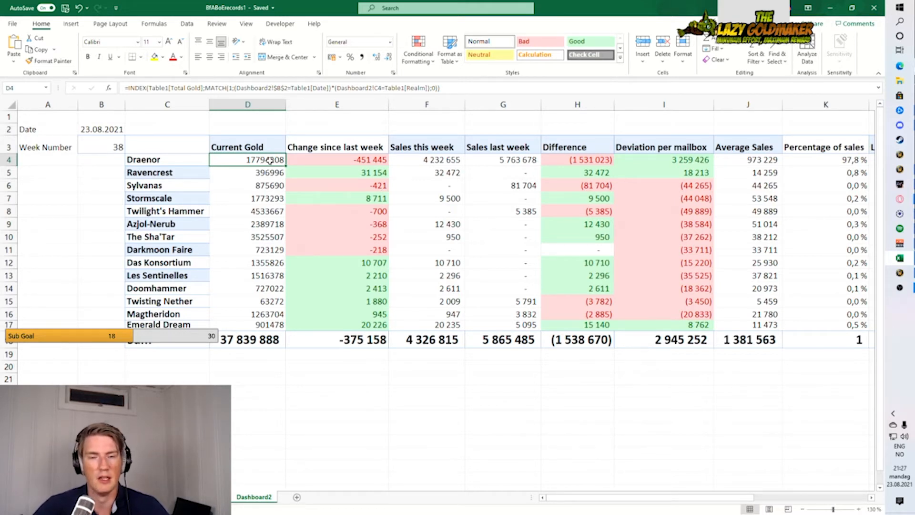
pyautogui.click(427, 160)
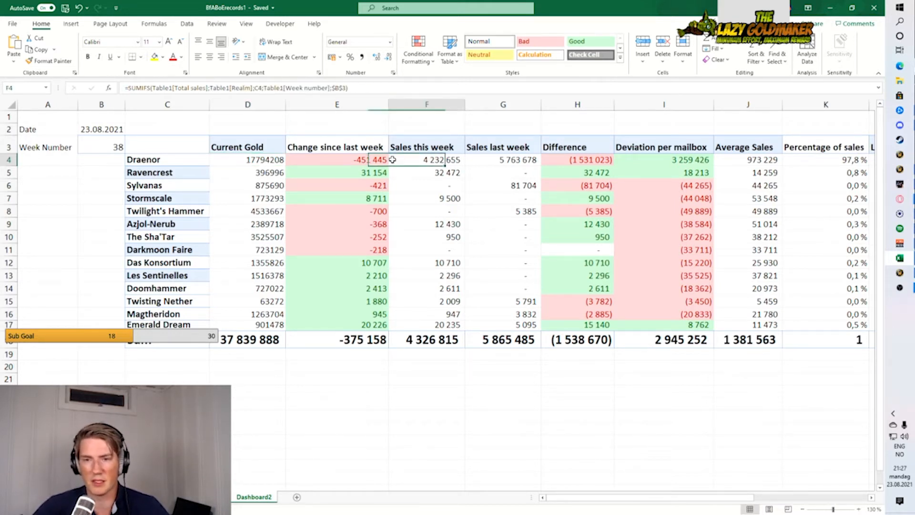
pyautogui.click(247, 160)
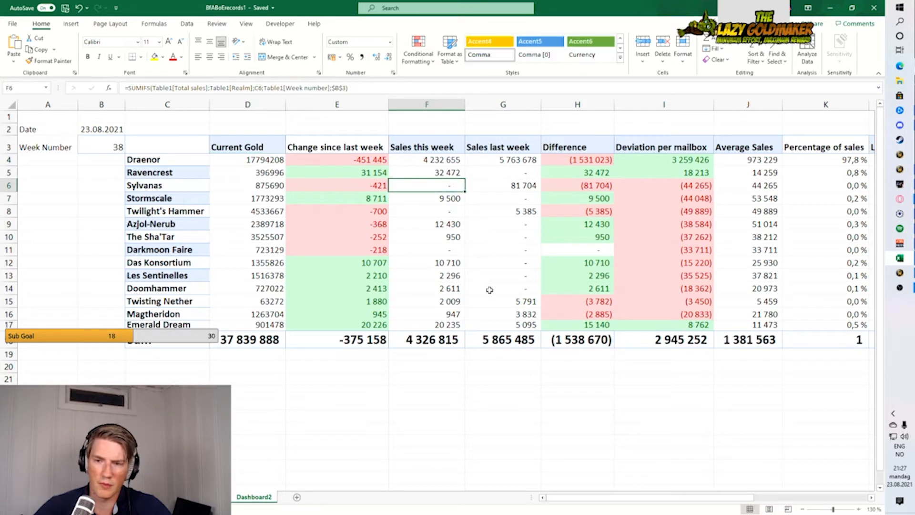
# Step: Check Ravencrest's weekly sales formula and the formula pulling its current gold
pyautogui.click(427, 173)
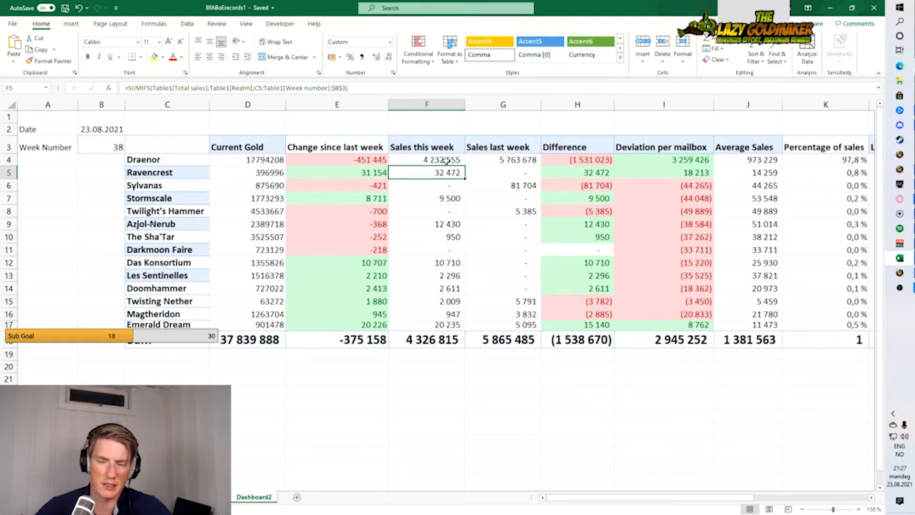
pyautogui.moveTo(306, 228)
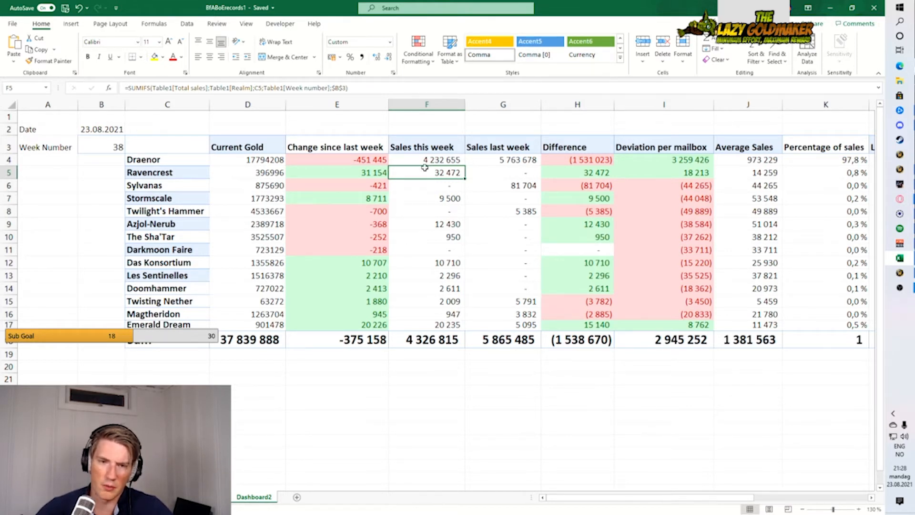
pyautogui.moveTo(393, 189)
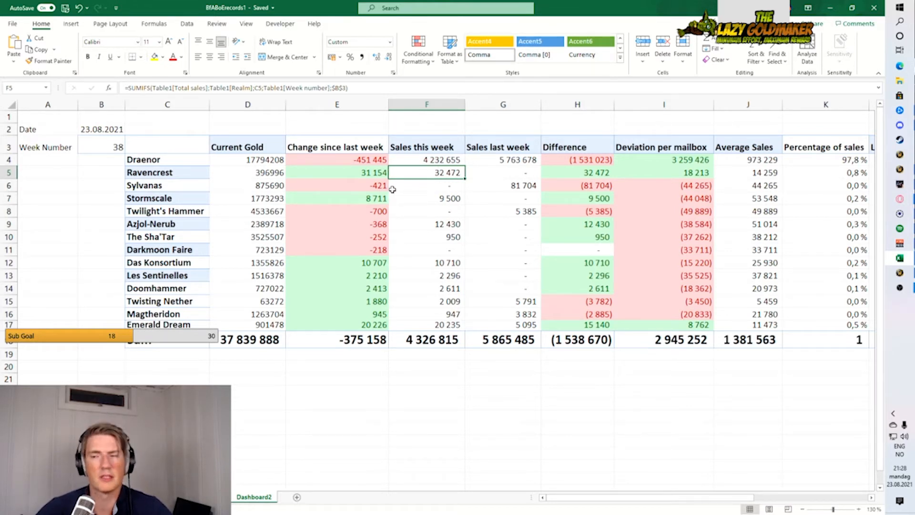
pyautogui.click(252, 172)
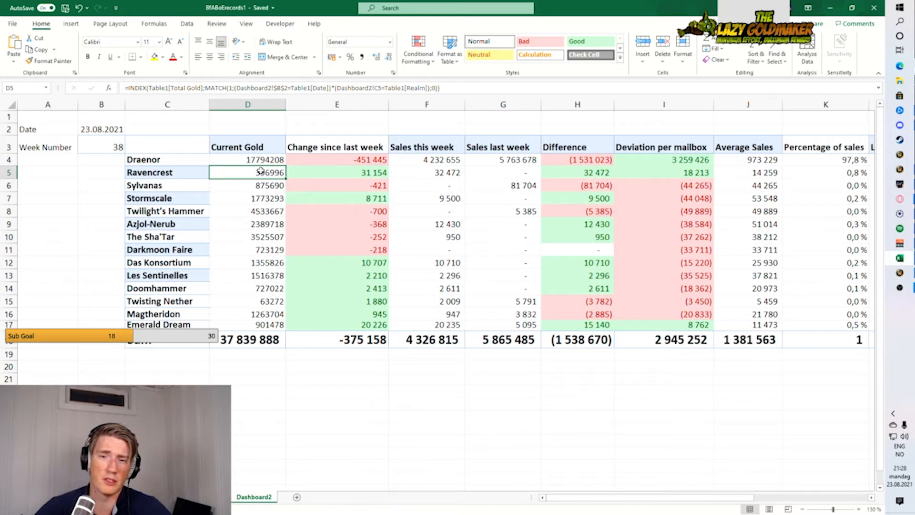
pyautogui.click(427, 173)
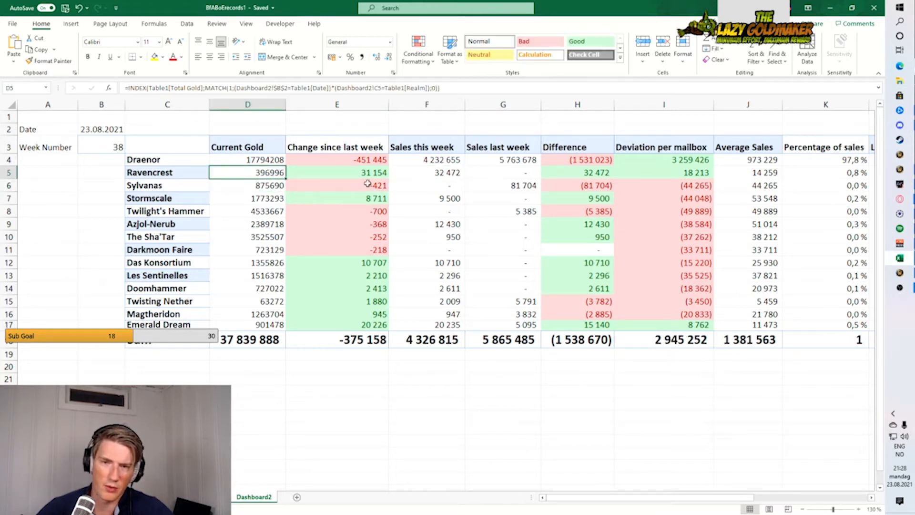
pyautogui.click(426, 173)
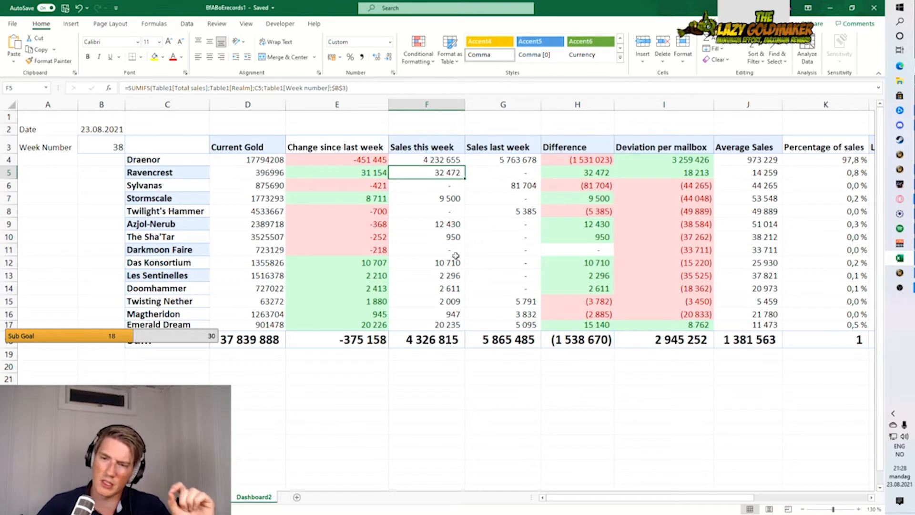
pyautogui.moveTo(442, 198)
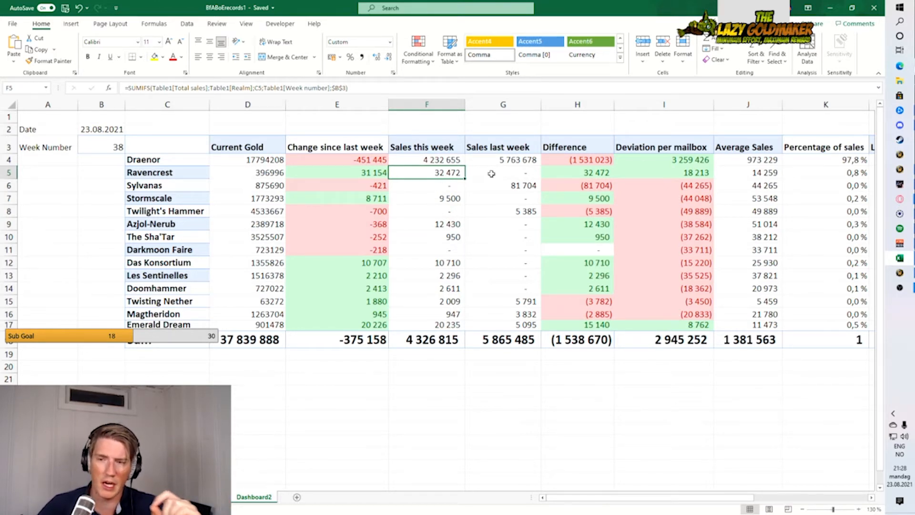
pyautogui.moveTo(419, 200)
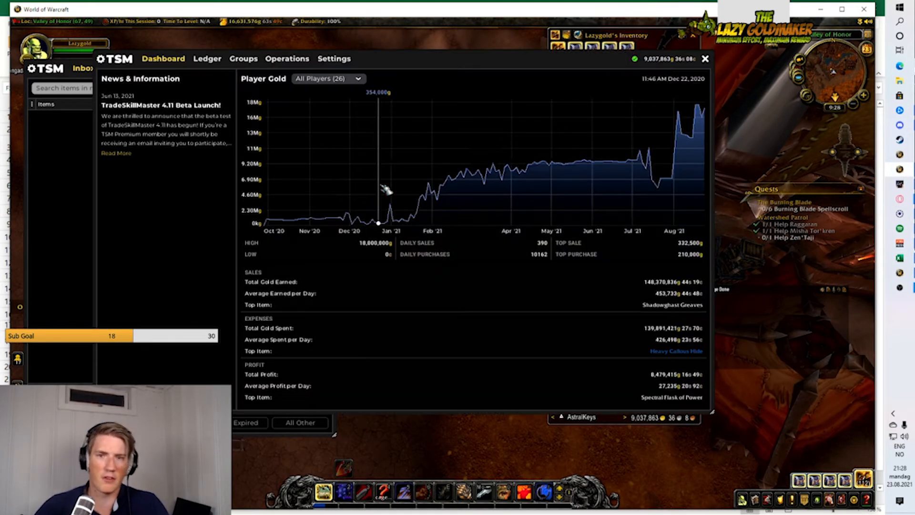
pyautogui.moveTo(663, 192)
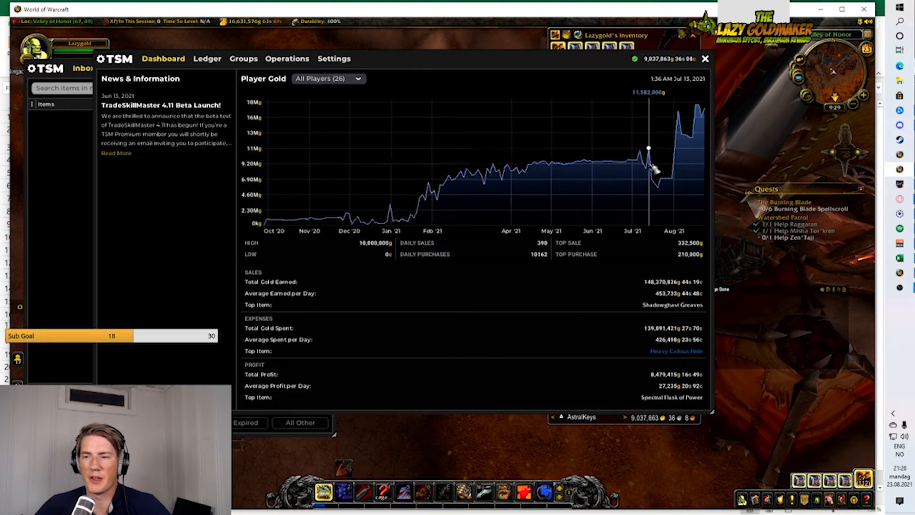
pyautogui.moveTo(657, 186)
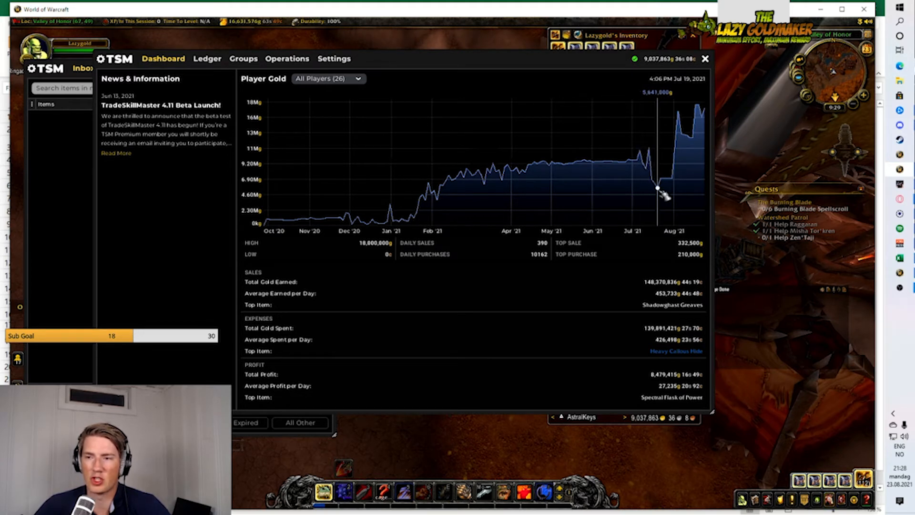
pyautogui.moveTo(562, 177)
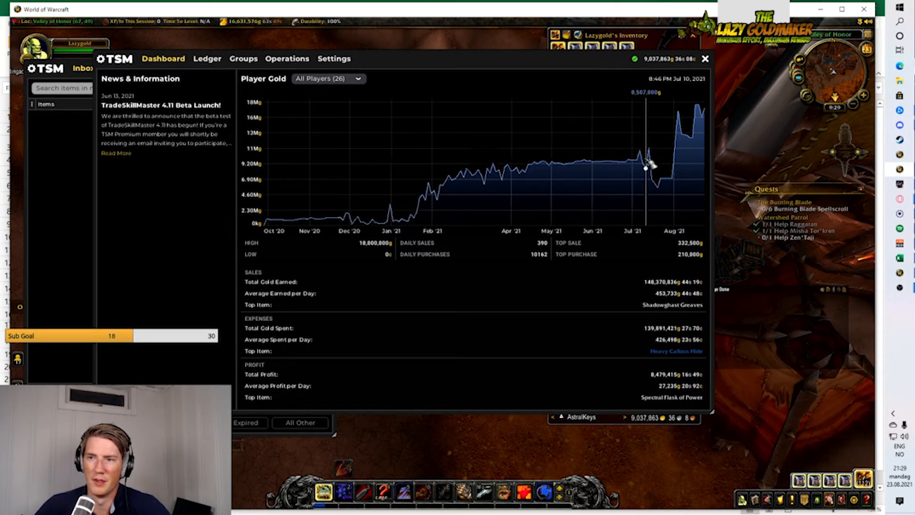
pyautogui.moveTo(552, 179)
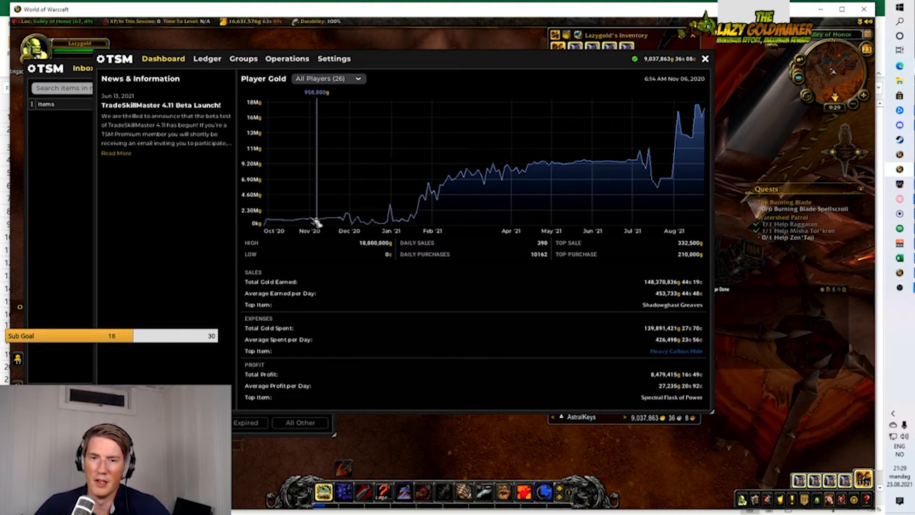
pyautogui.moveTo(413, 219)
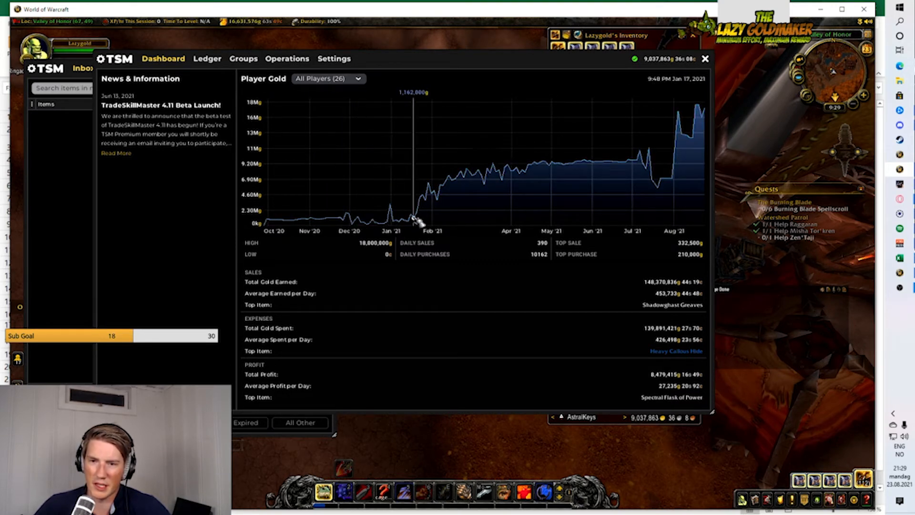
pyautogui.moveTo(643, 177)
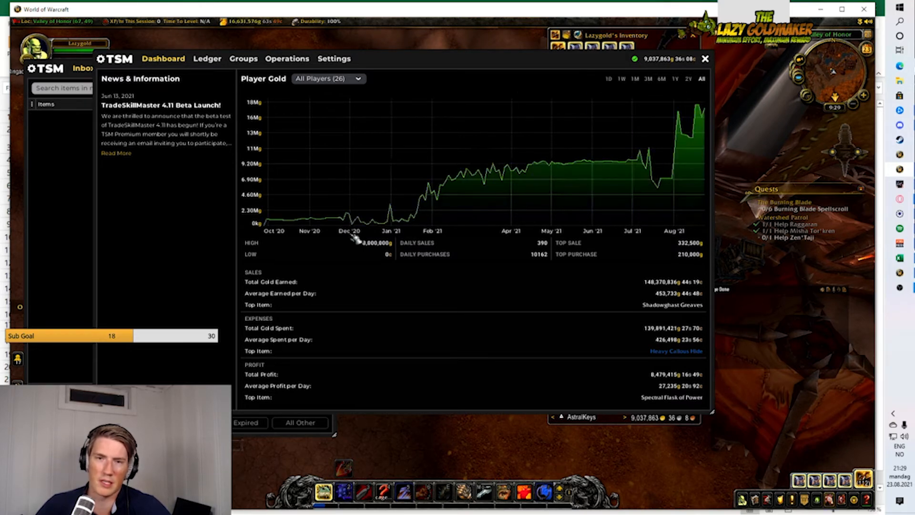
# Step: Show TSM's item groups, then the ledger inventory sorted by highest value
pyautogui.click(243, 59)
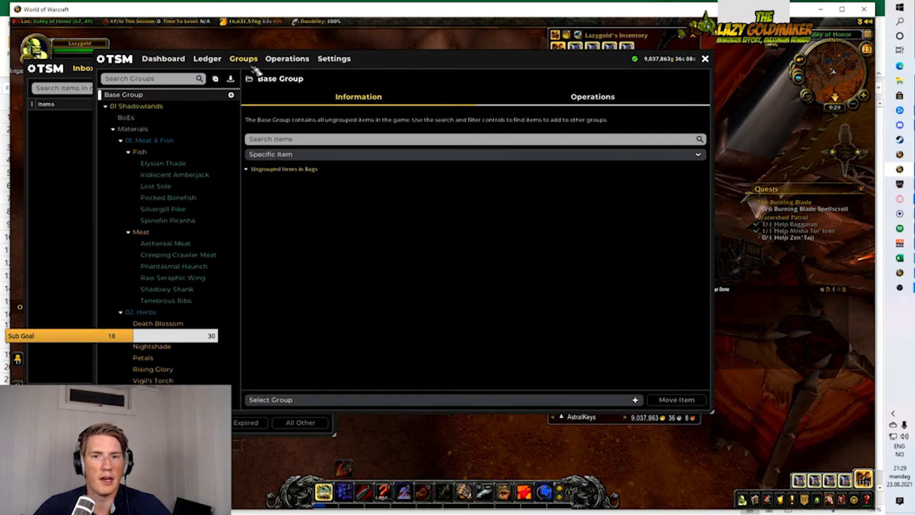
pyautogui.click(207, 59)
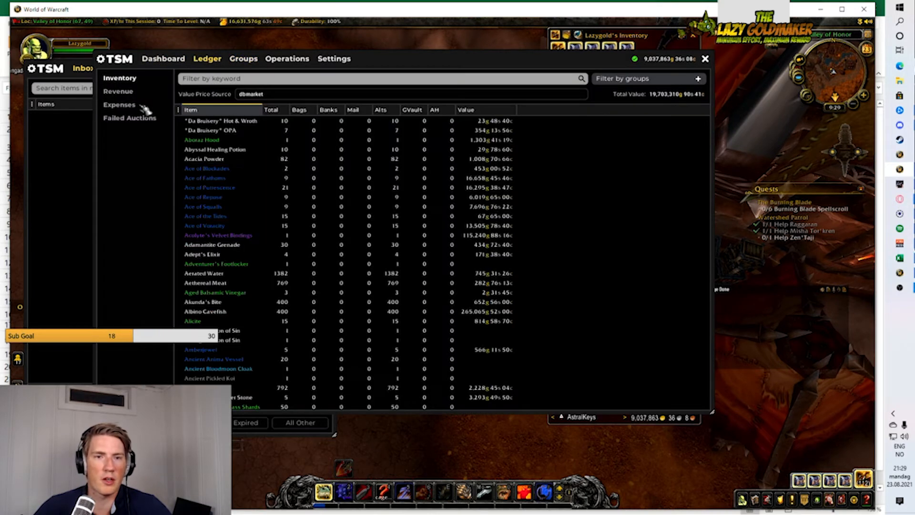
pyautogui.click(466, 110)
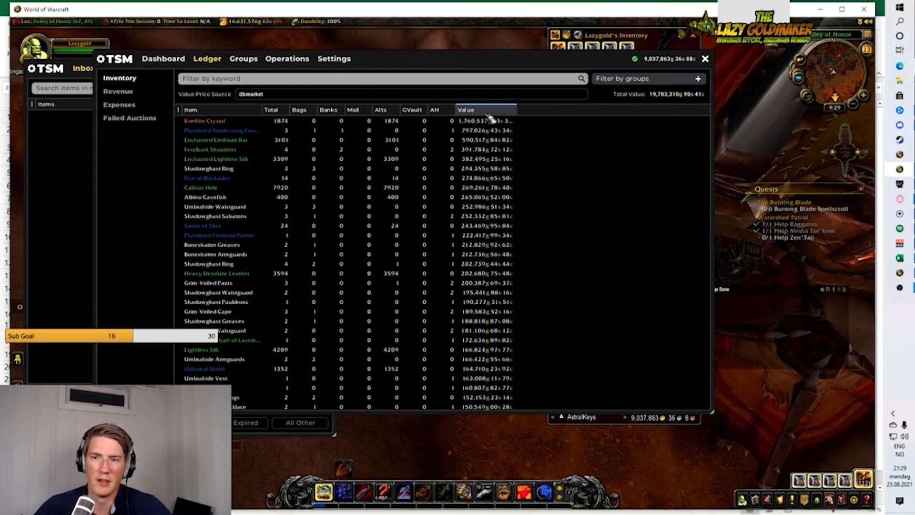
pyautogui.moveTo(205, 121)
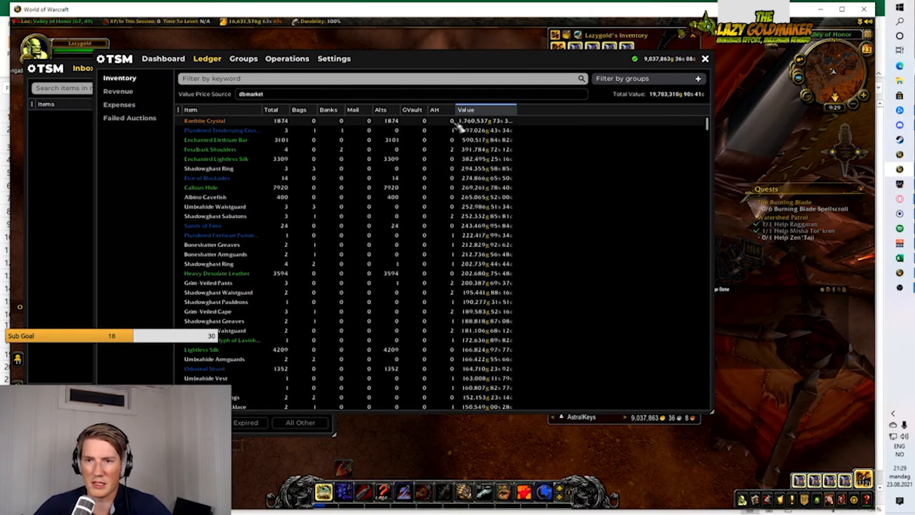
pyautogui.moveTo(208, 122)
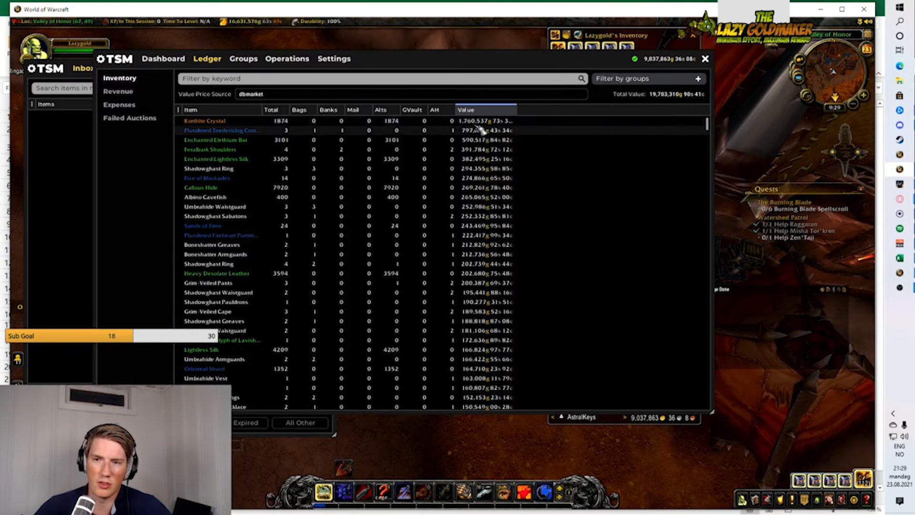
pyautogui.moveTo(204, 120)
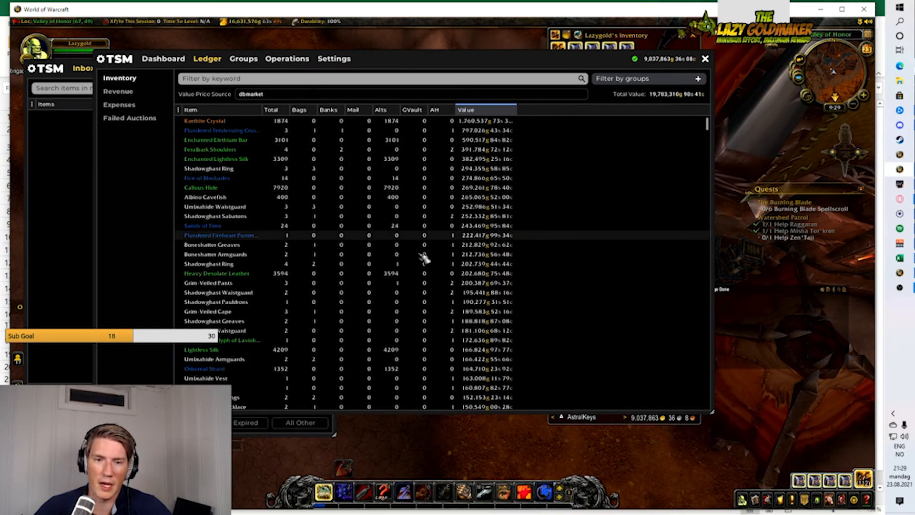
pyautogui.moveTo(129, 100)
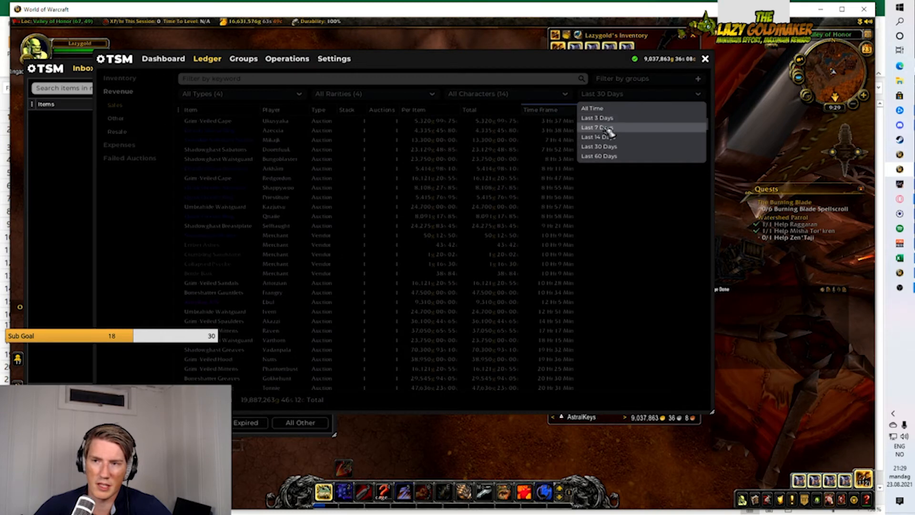
# Step: Limit the ledger sales records to the last seven days and scroll through them
pyautogui.click(601, 127)
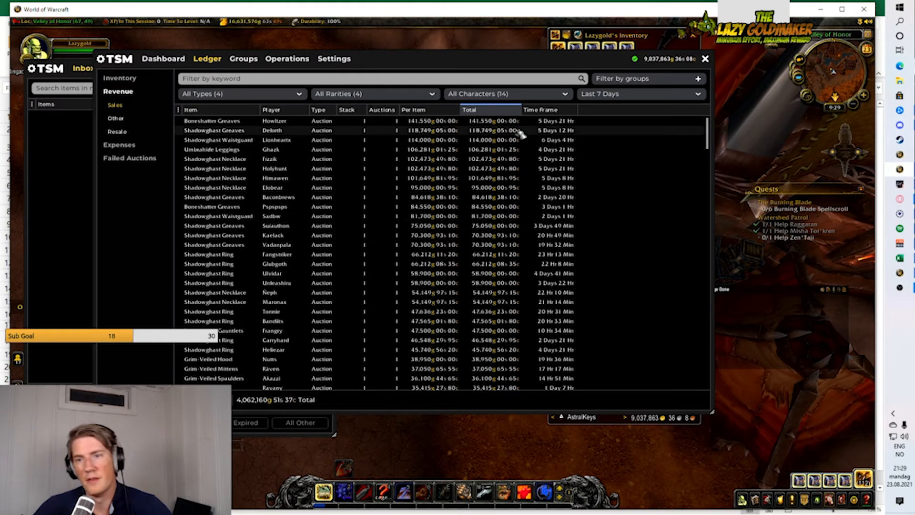
pyautogui.moveTo(551, 158)
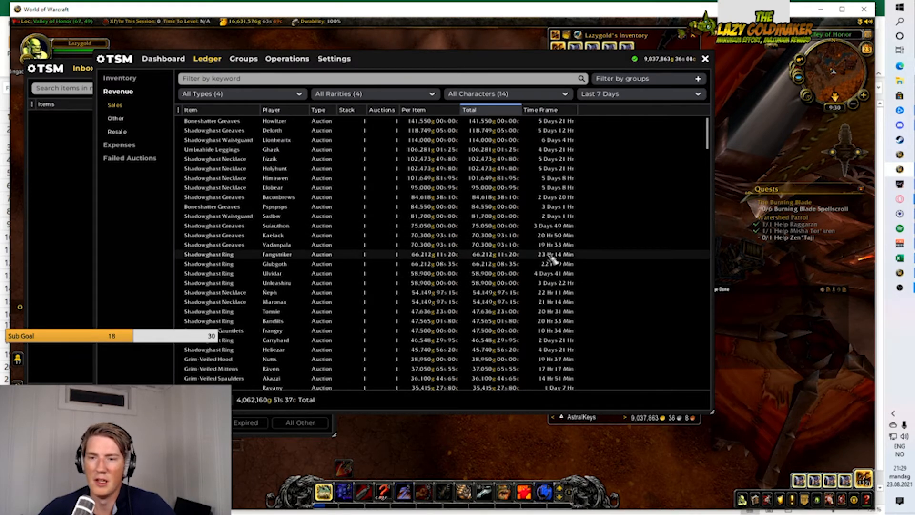
pyautogui.moveTo(266, 294)
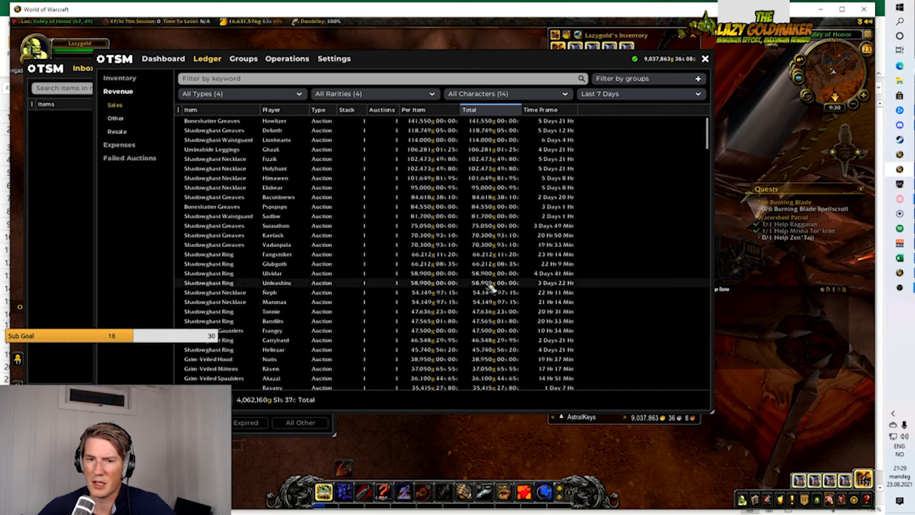
pyautogui.moveTo(226, 284)
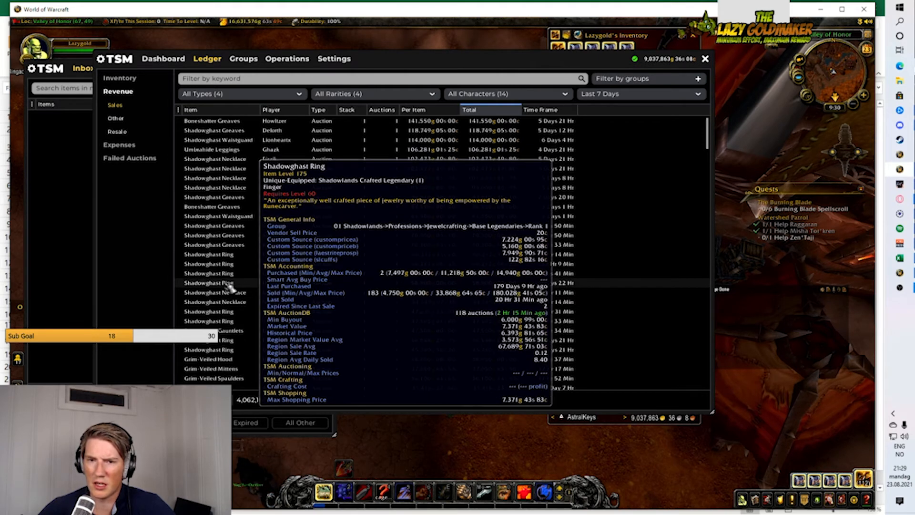
pyautogui.moveTo(288, 268)
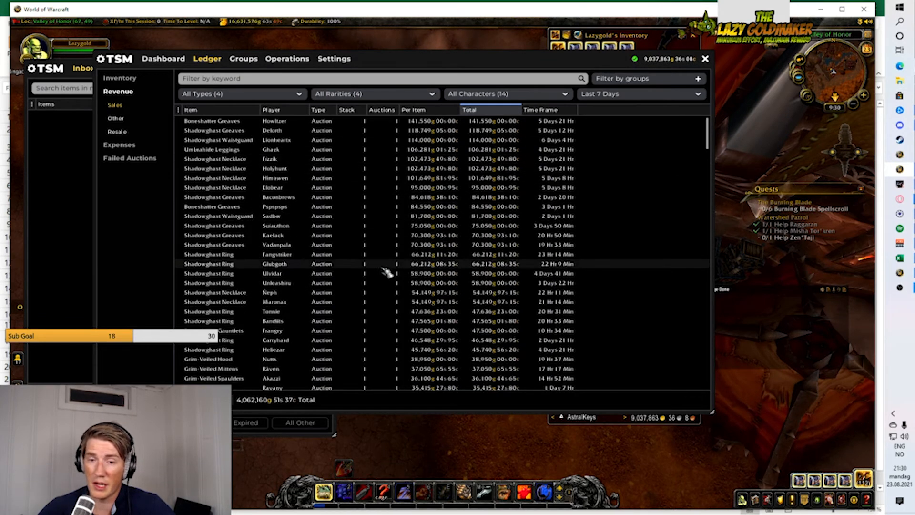
pyautogui.moveTo(339, 265)
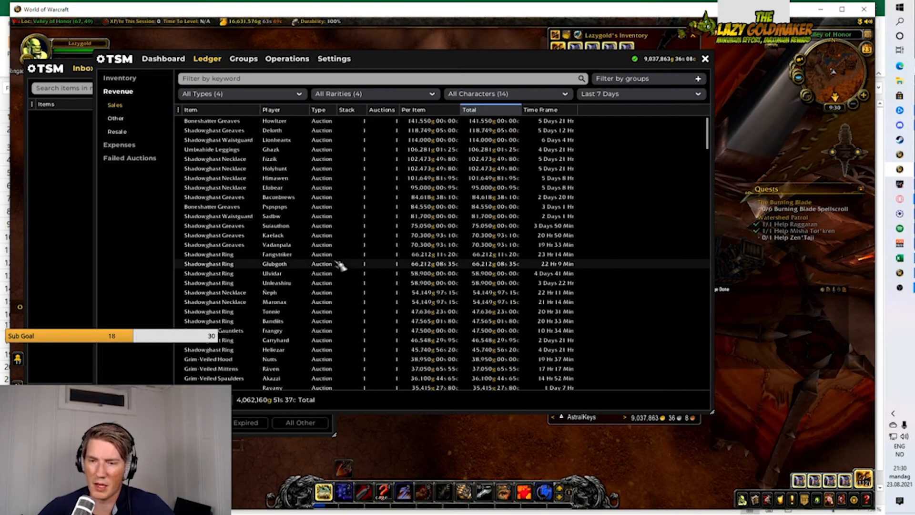
pyautogui.scroll(-3)
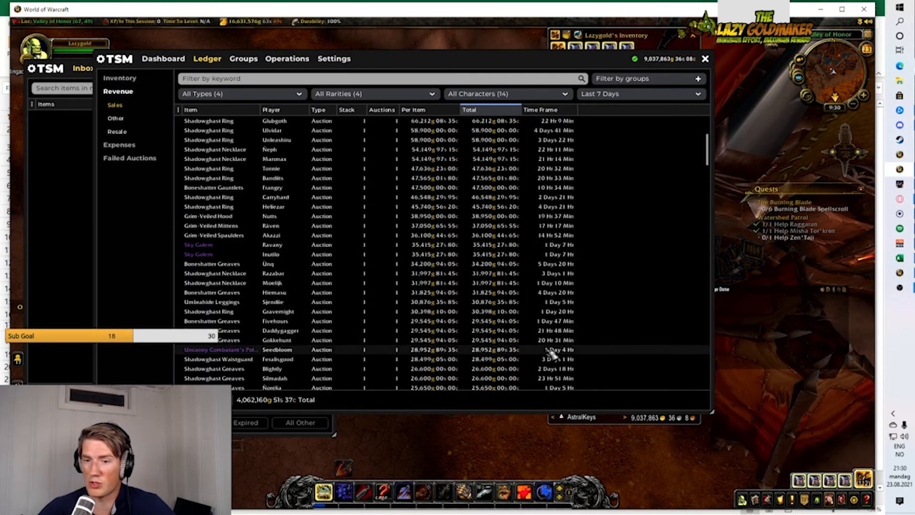
pyautogui.scroll(-3)
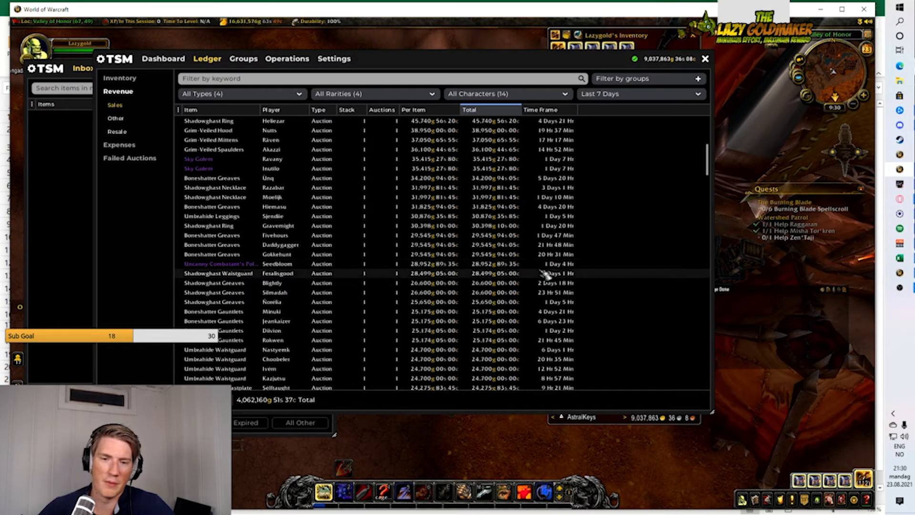
pyautogui.moveTo(221, 265)
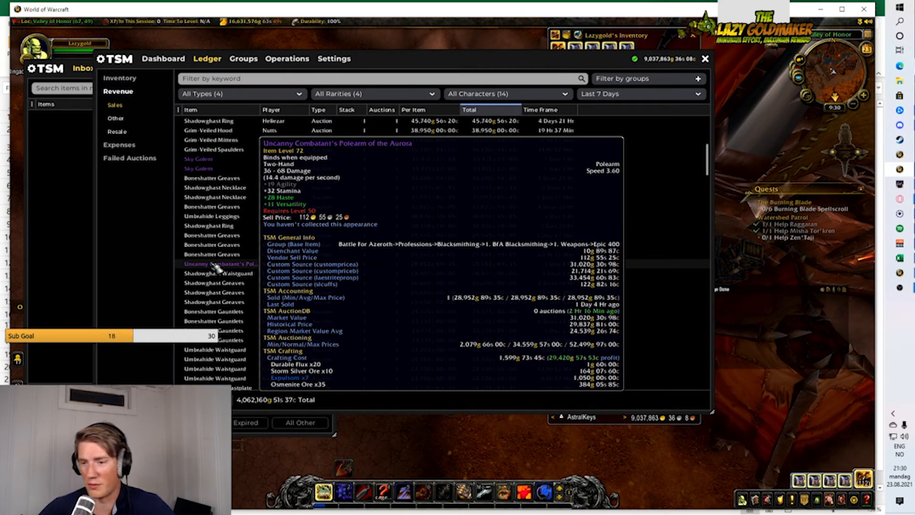
pyautogui.moveTo(535, 270)
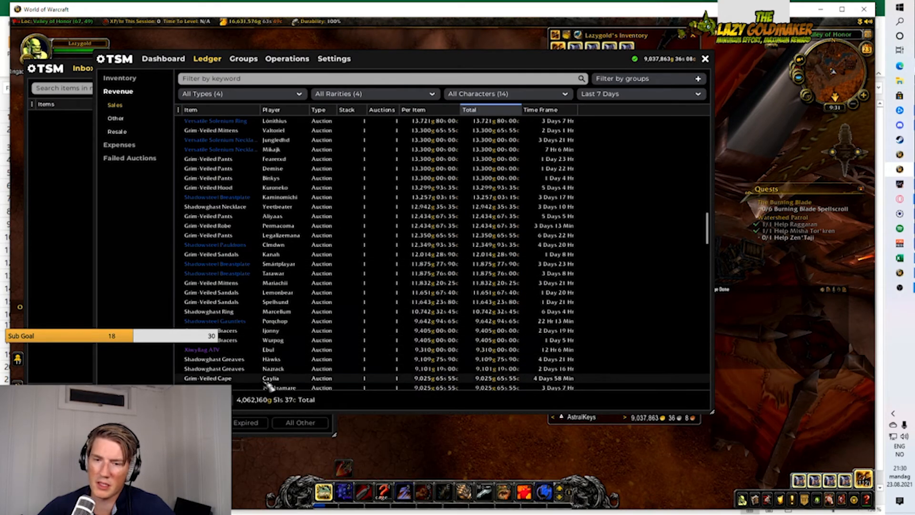
pyautogui.moveTo(229, 354)
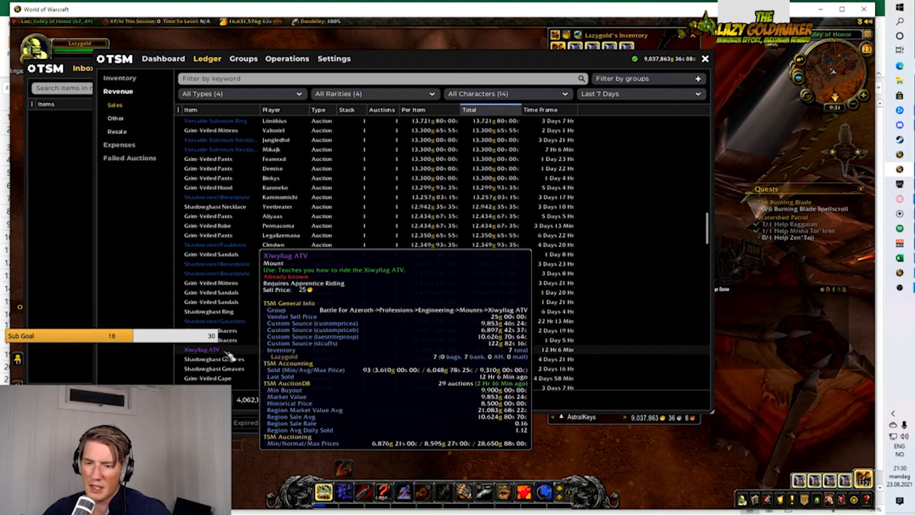
pyautogui.moveTo(754, 439)
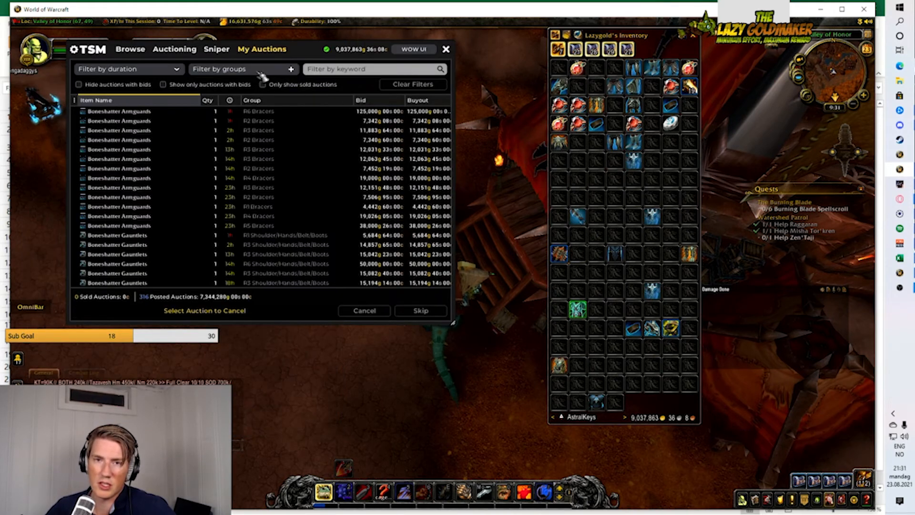
# Step: Run a TSM cancel scan on own auctions and finish the cancelling session
pyautogui.click(174, 50)
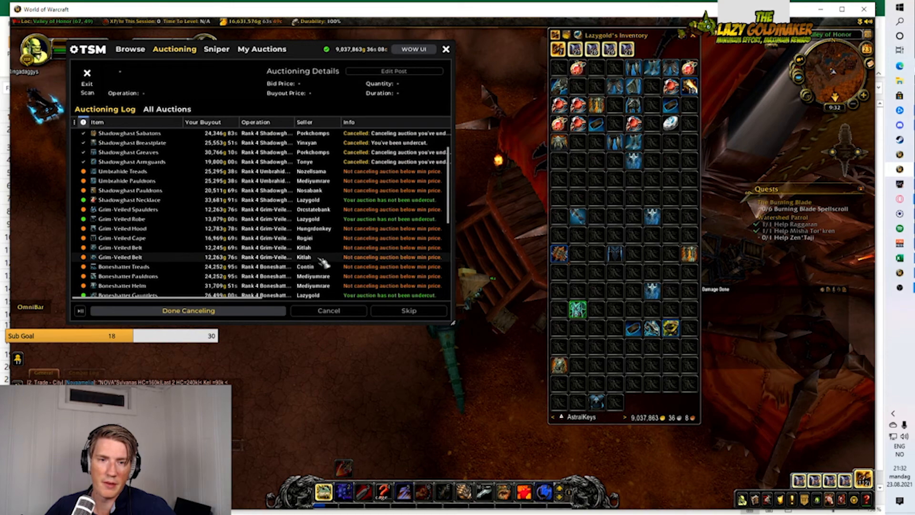
pyautogui.click(446, 49)
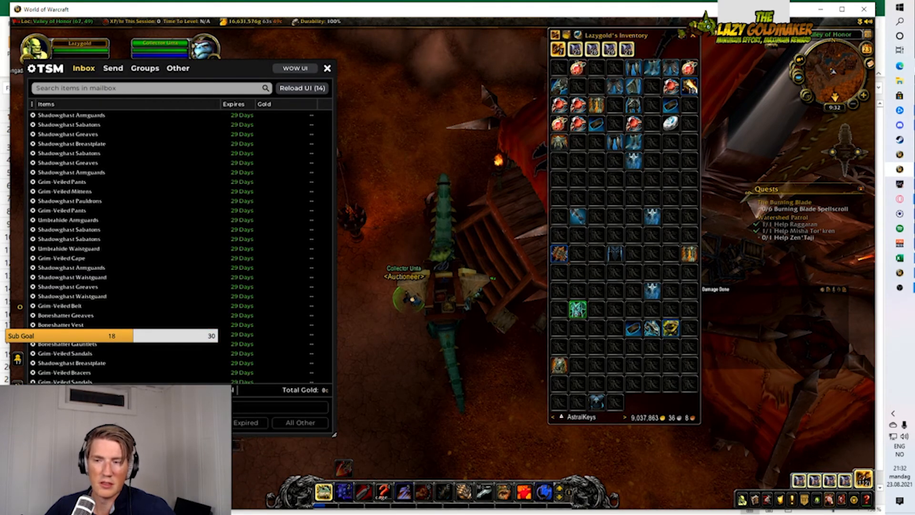
pyautogui.moveTo(609, 71)
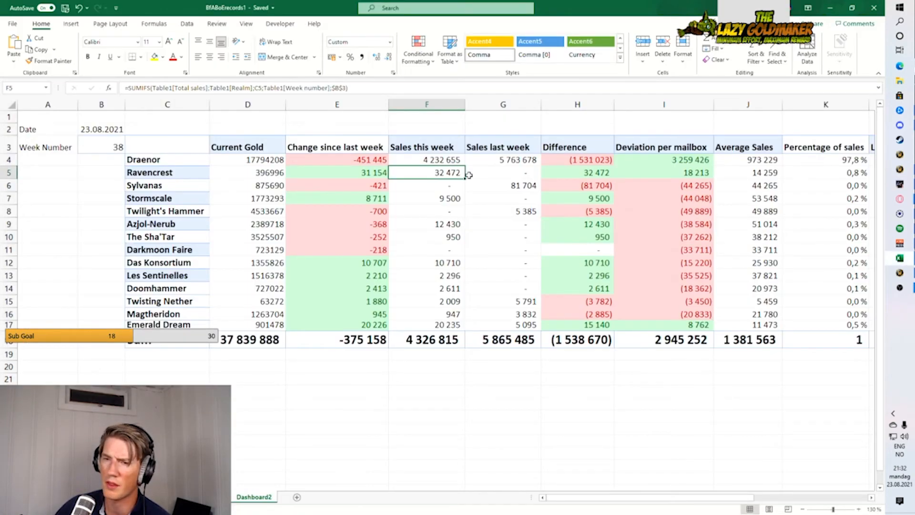
pyautogui.click(426, 160)
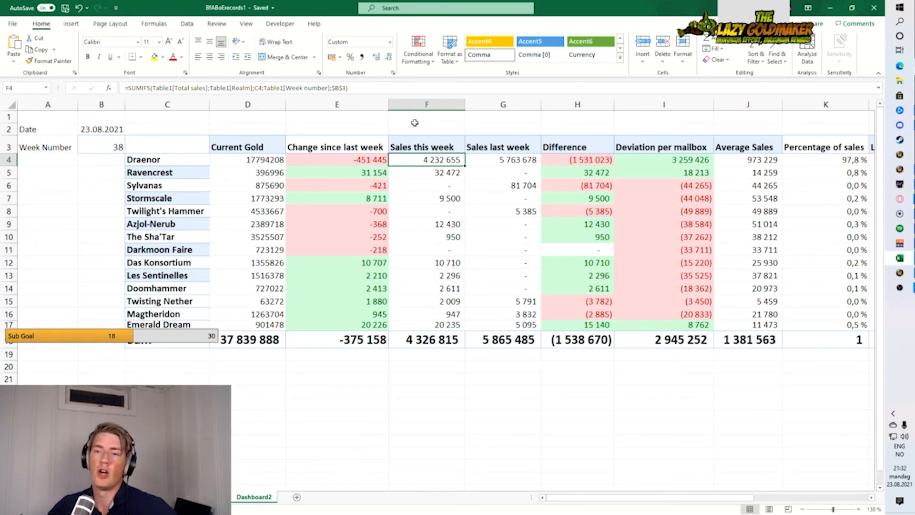
pyautogui.click(503, 160)
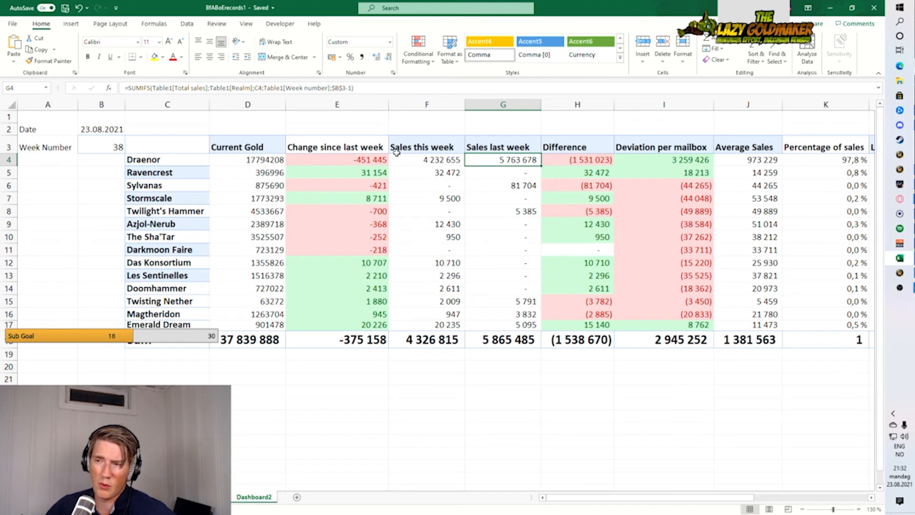
pyautogui.moveTo(441, 163)
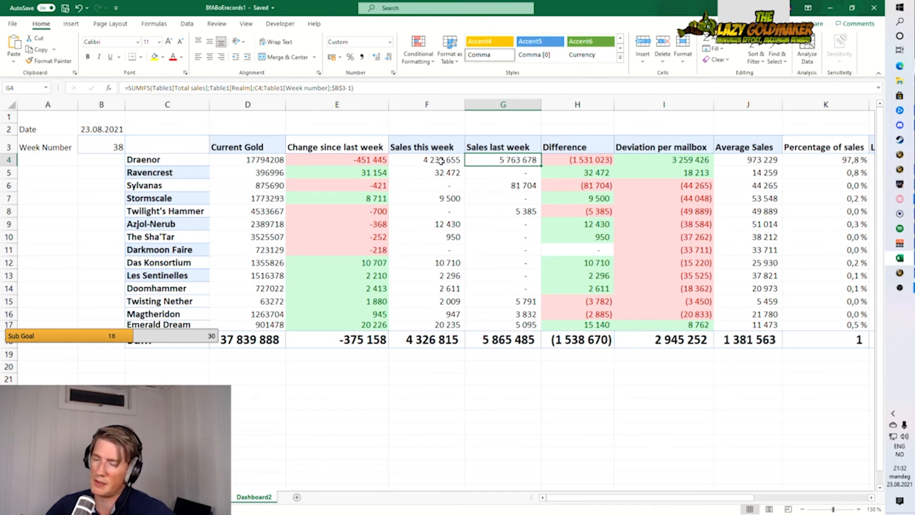
pyautogui.click(427, 159)
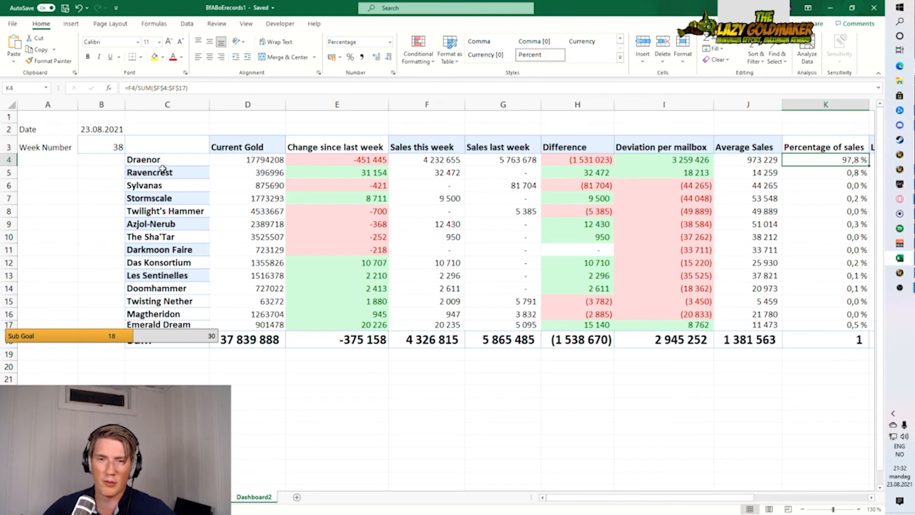
pyautogui.click(247, 160)
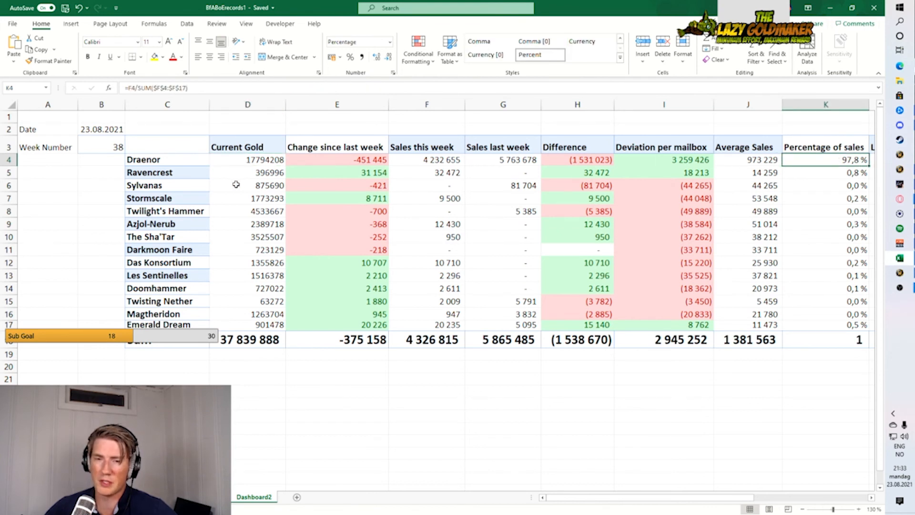
pyautogui.click(248, 160)
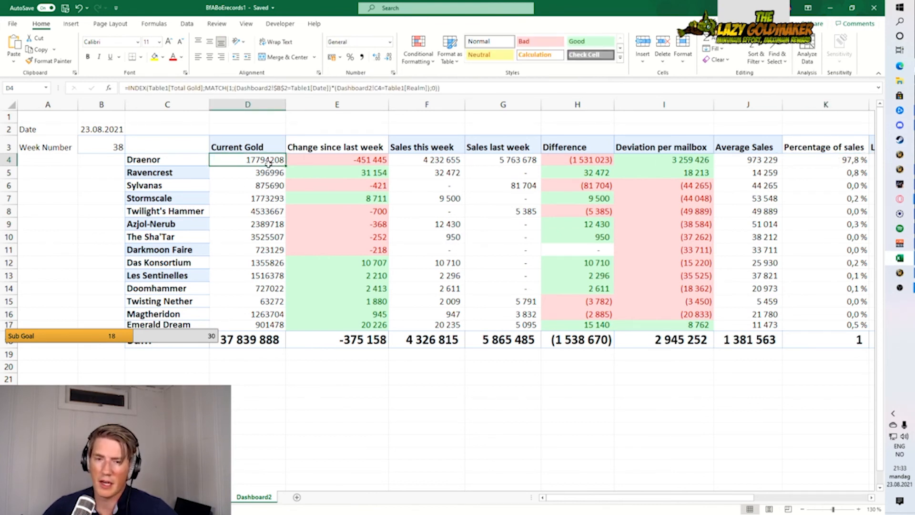
pyautogui.moveTo(309, 292)
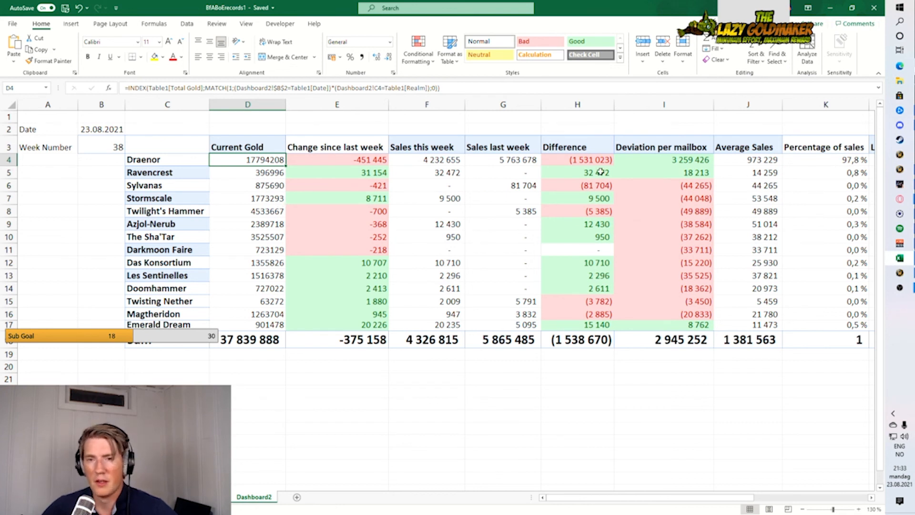
pyautogui.click(325, 160)
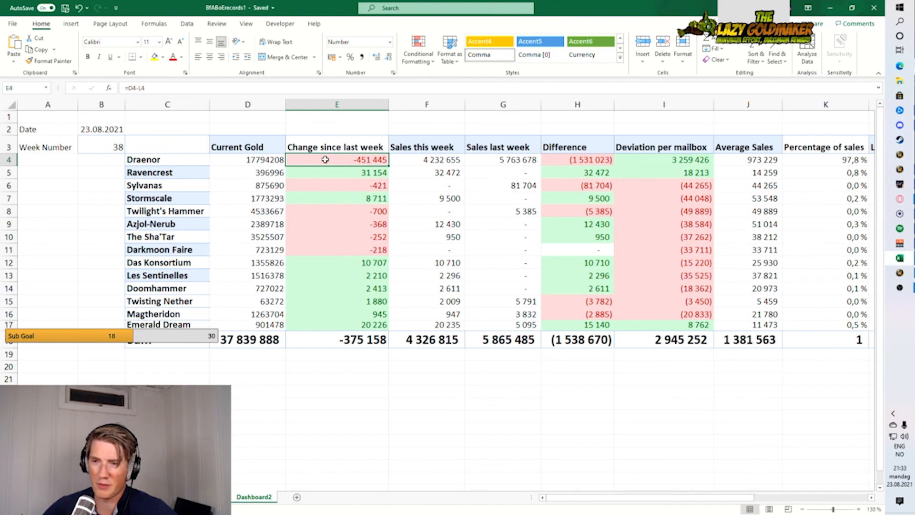
pyautogui.click(247, 159)
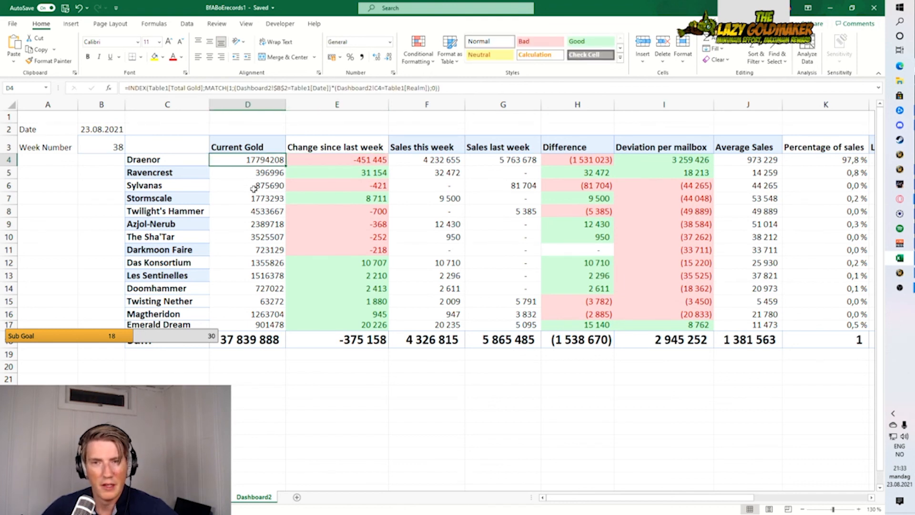